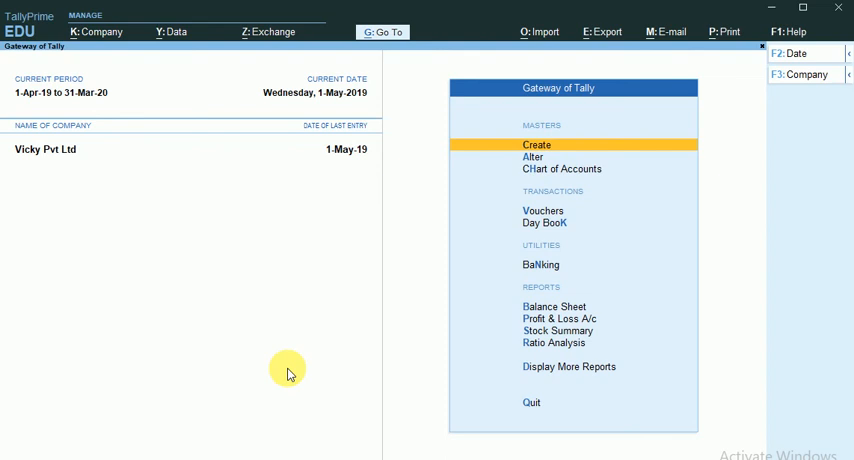
pyautogui.moveTo(172, 148)
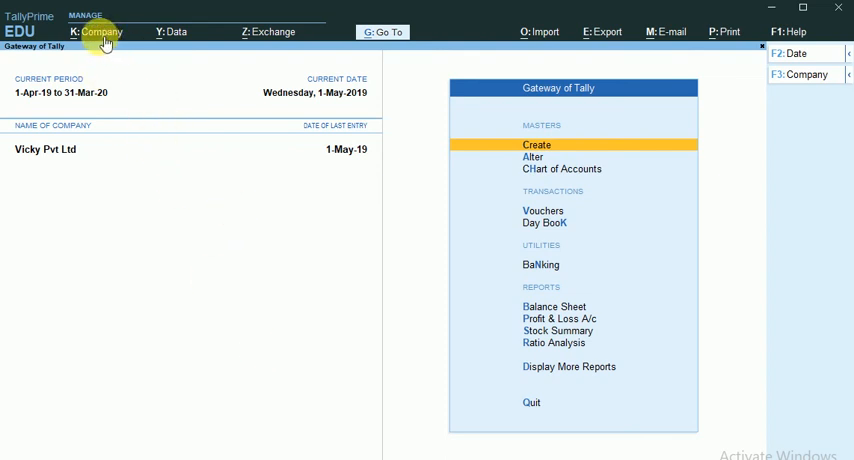
pyautogui.moveTo(100, 38)
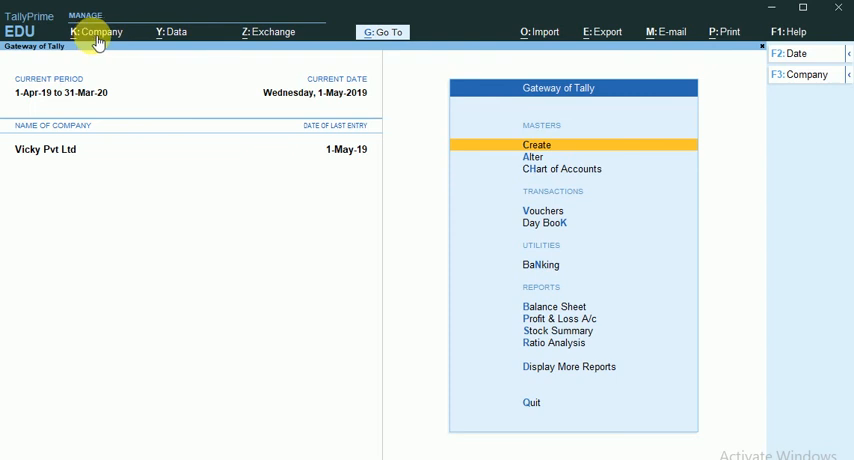
# Open the Company menu from the Gateway of Tally to create a new company
pyautogui.click(104, 31)
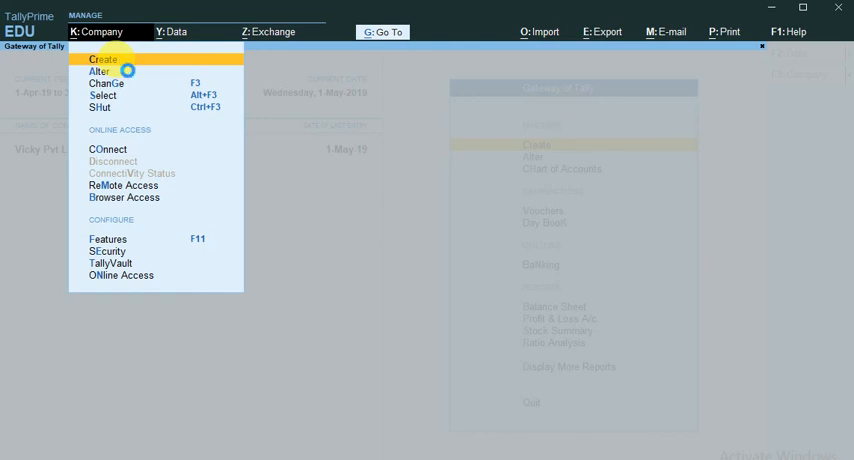
pyautogui.moveTo(210, 191)
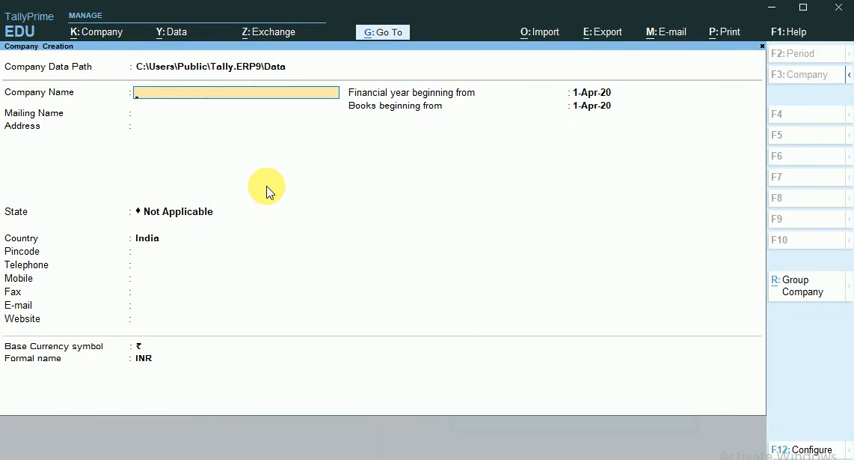
# Enter Abc Pvt Ltd as the company name and choose Tamil Nadu as the state
pyautogui.write('Abc Pvt Ltd')
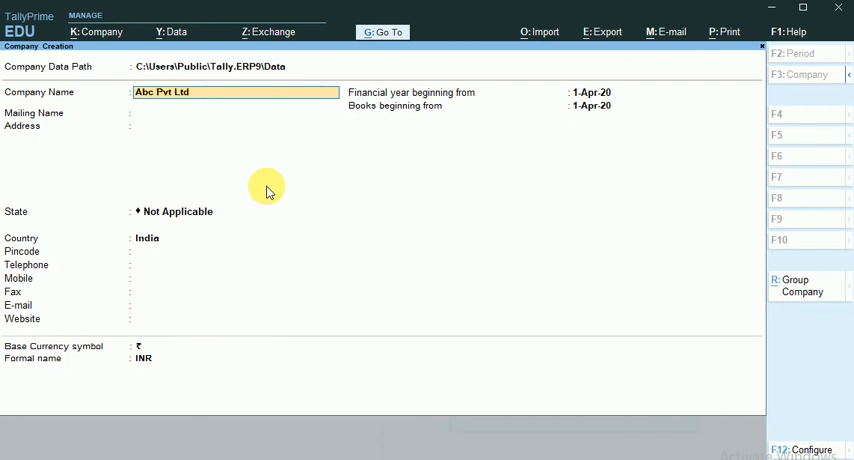
pyautogui.press('Enter')
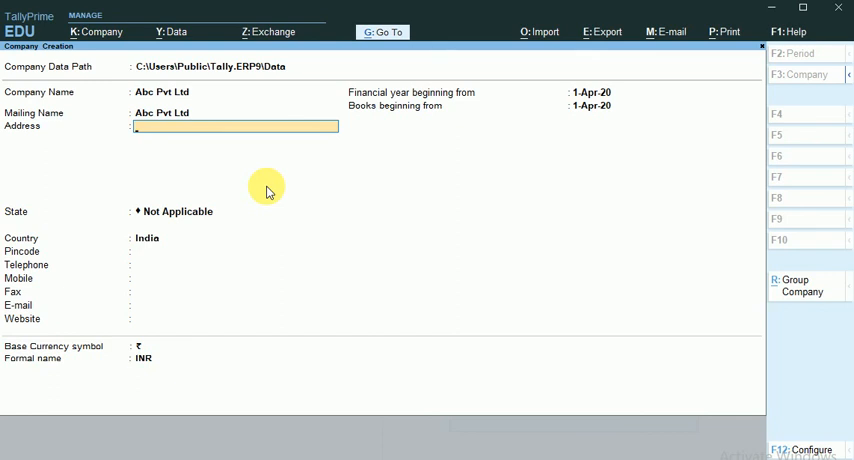
pyautogui.click(177, 211)
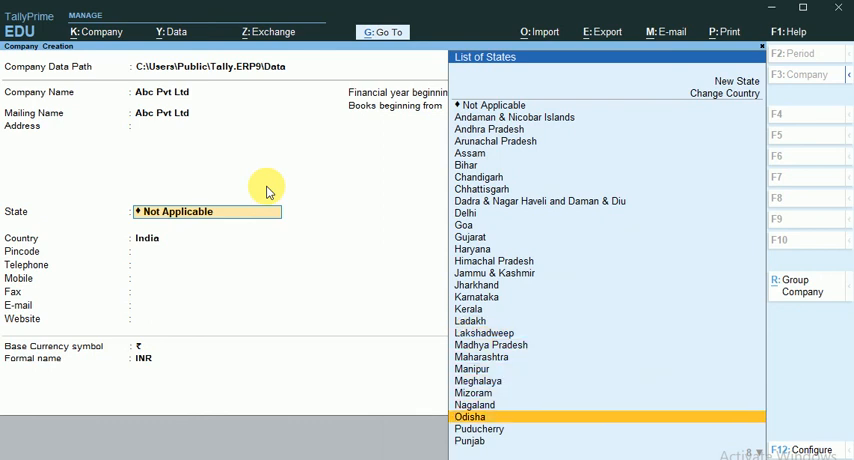
pyautogui.scroll(-3)
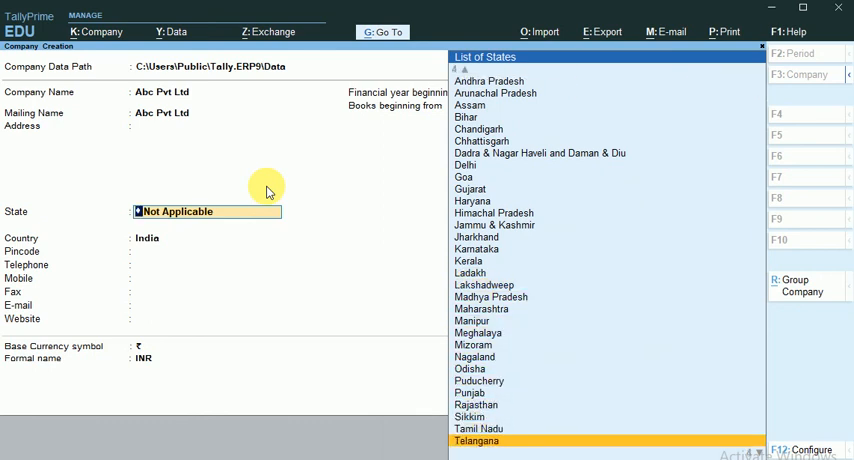
pyautogui.click(485, 425)
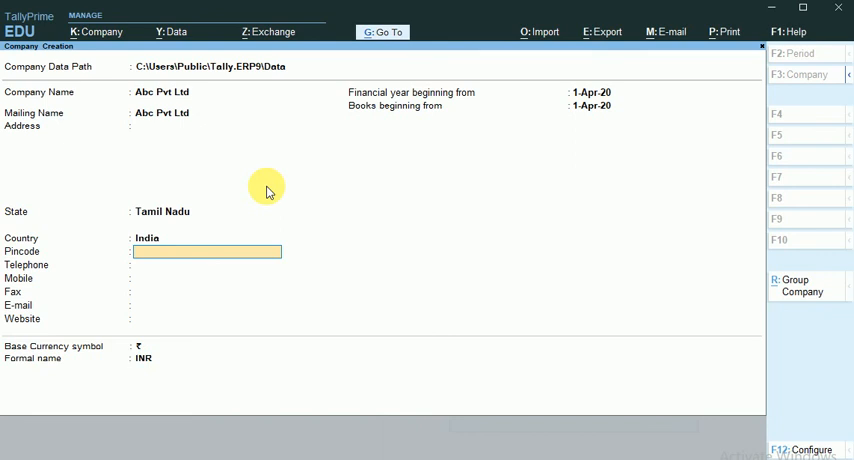
pyautogui.press('Enter')
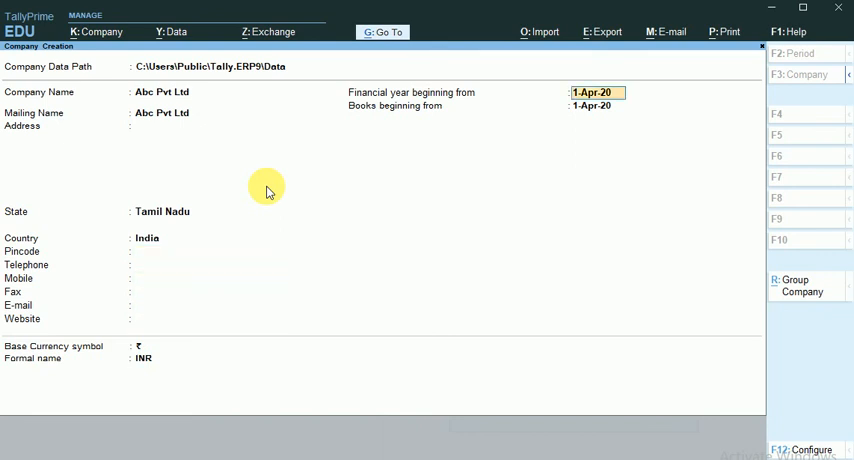
pyautogui.moveTo(385, 93)
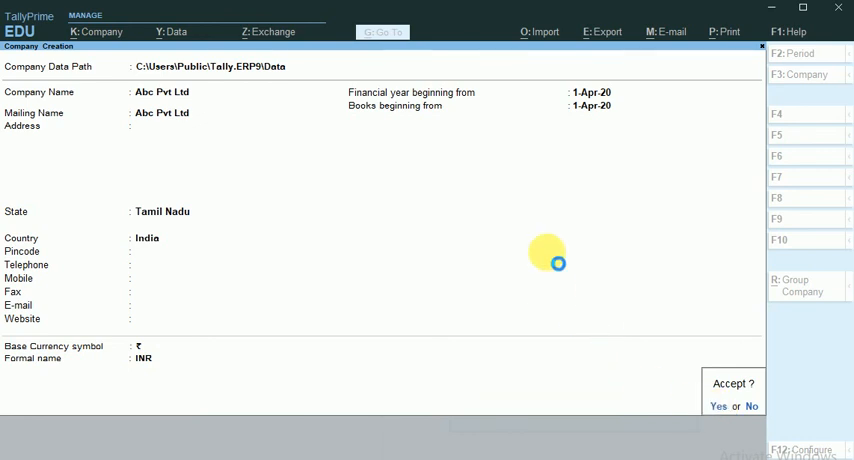
# Confirm creation of Abc Pvt Ltd and accept its Company Features settings
pyautogui.click(716, 405)
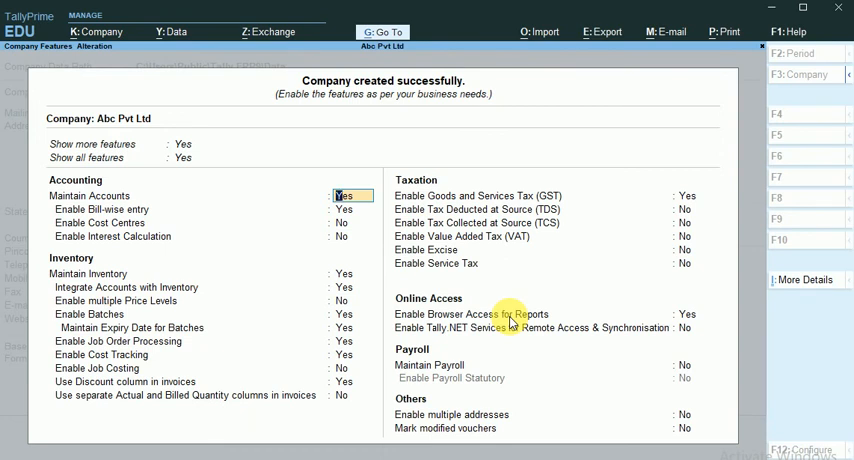
pyautogui.moveTo(422, 103)
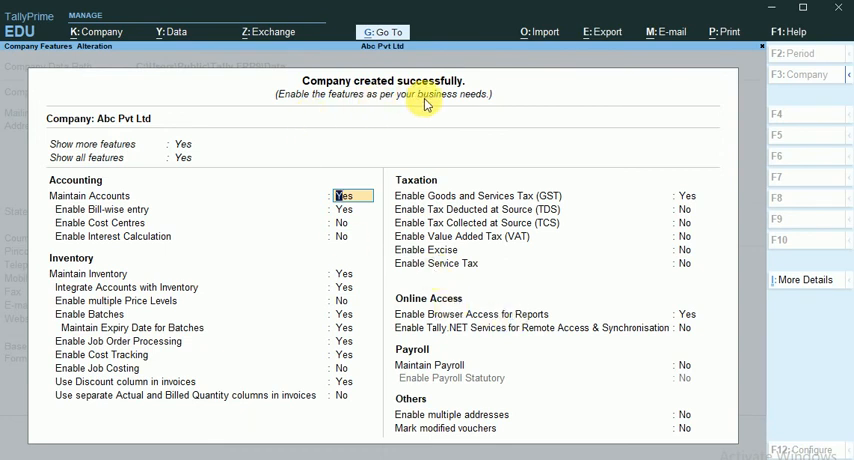
pyautogui.moveTo(310, 205)
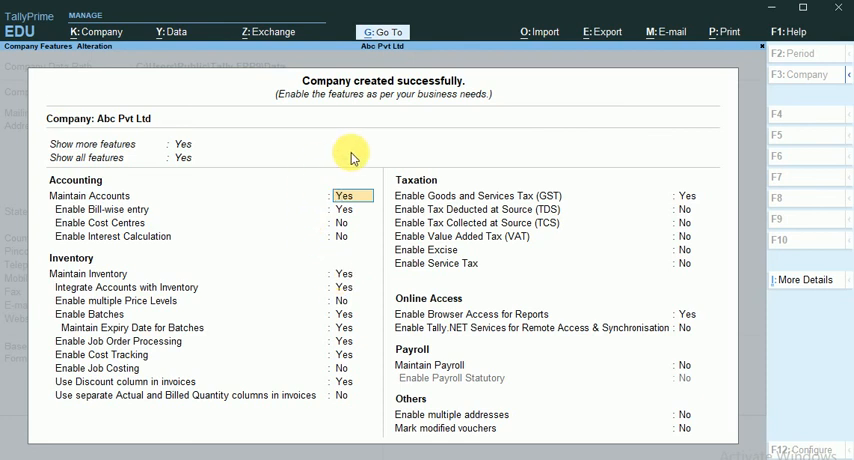
pyautogui.moveTo(399, 152)
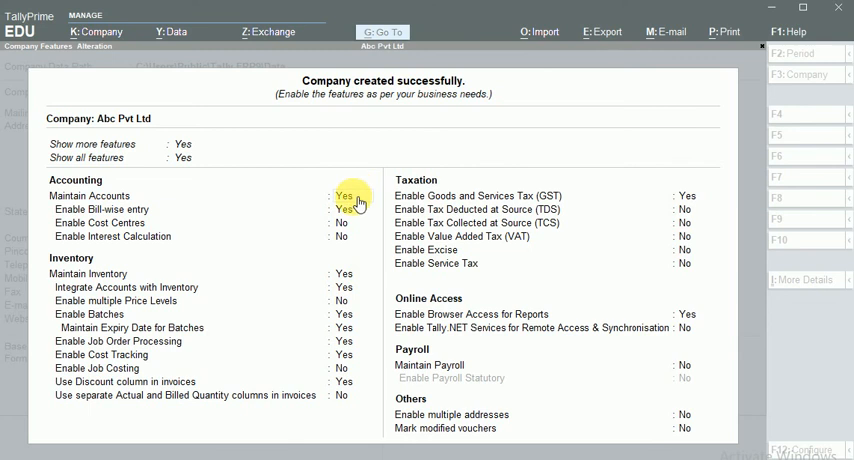
pyautogui.click(344, 209)
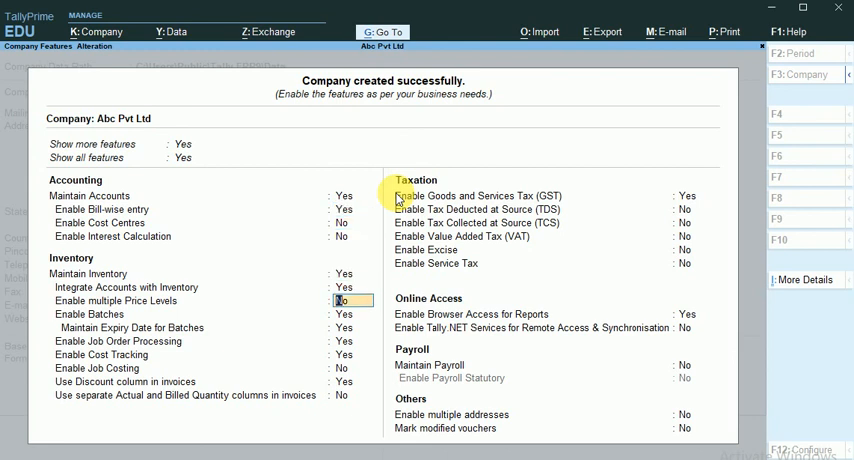
pyautogui.press('Down')
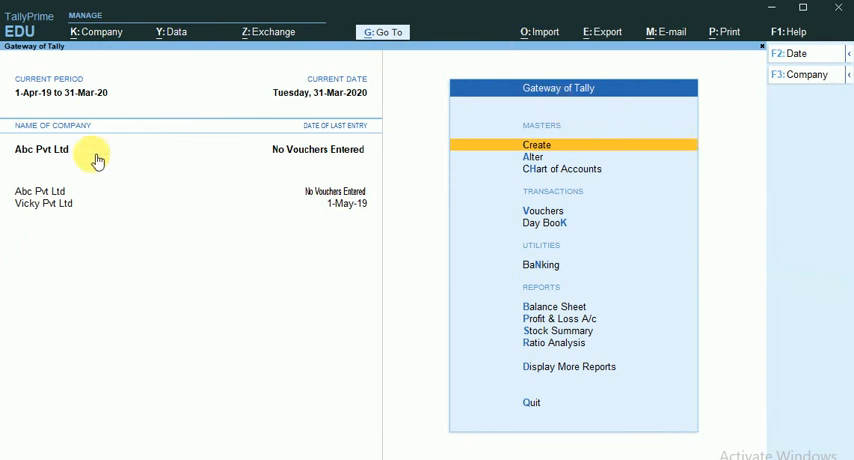
pyautogui.moveTo(97, 90)
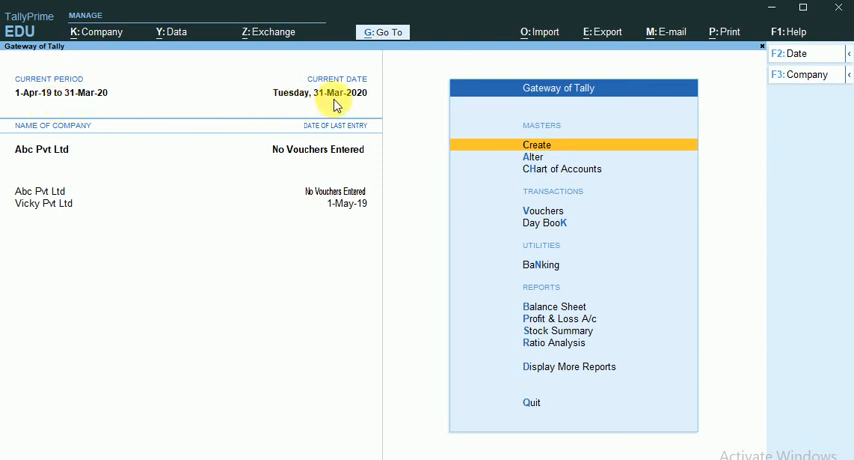
pyautogui.moveTo(345, 106)
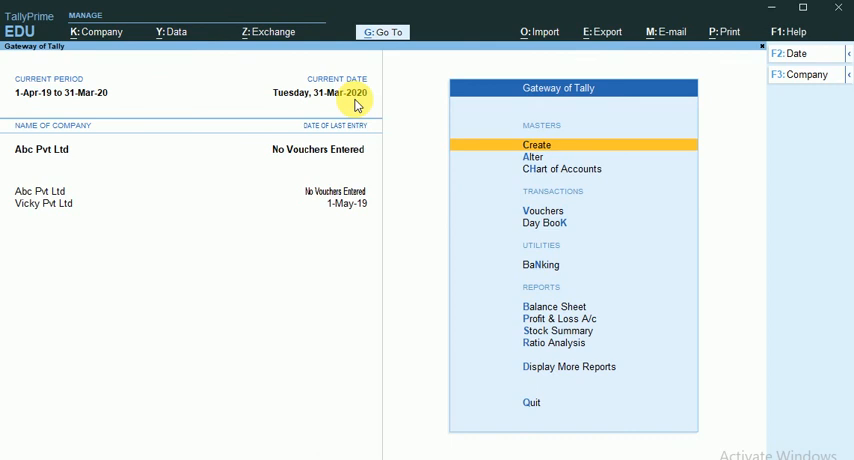
pyautogui.moveTo(347, 106)
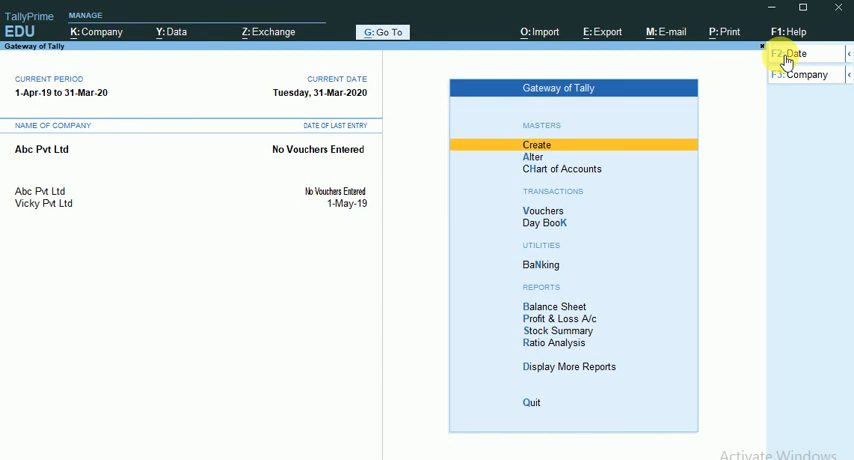
pyautogui.click(790, 51)
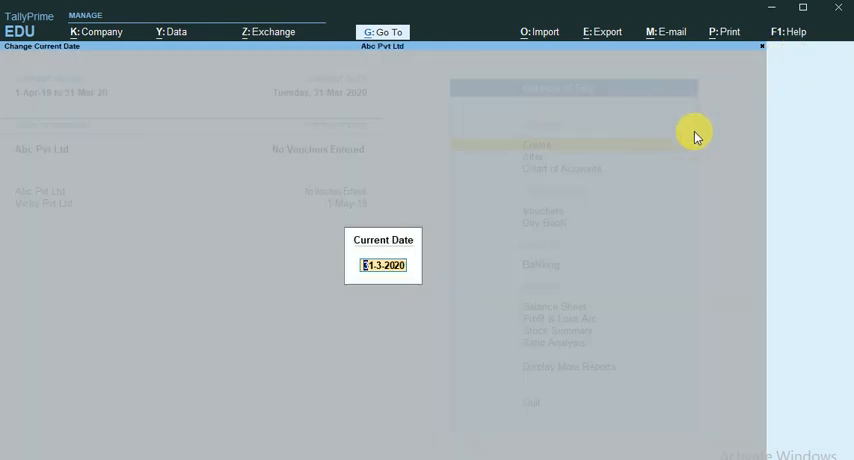
pyautogui.write('1.4.201')
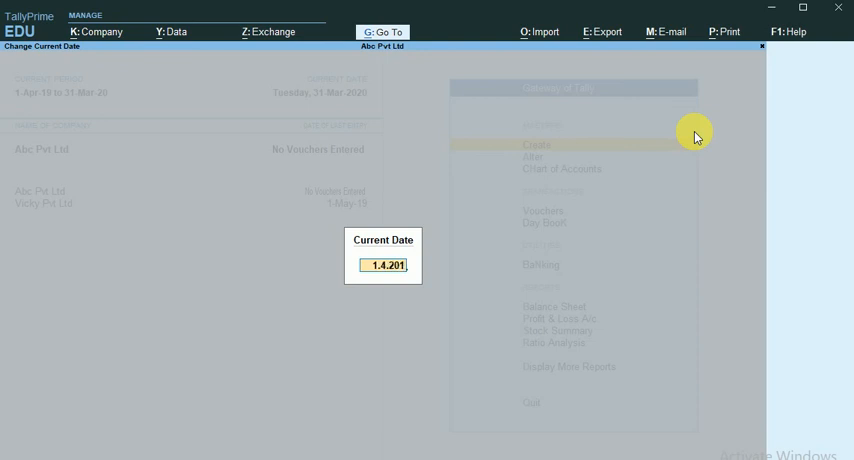
pyautogui.press('Enter')
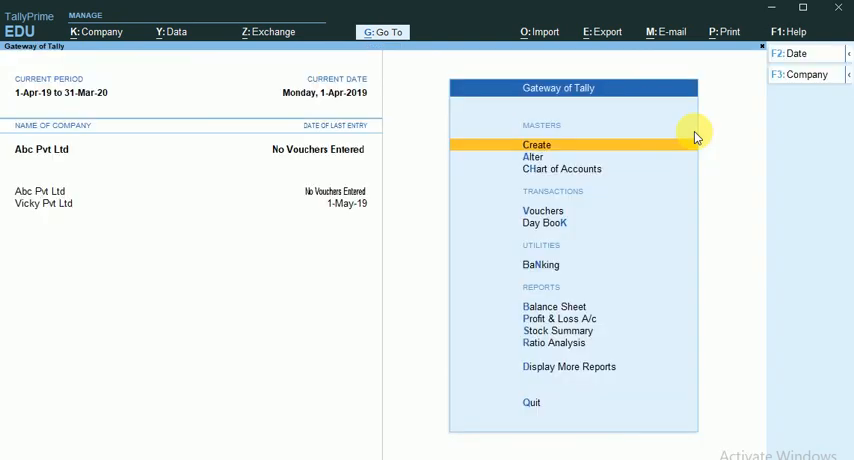
pyautogui.moveTo(414, 139)
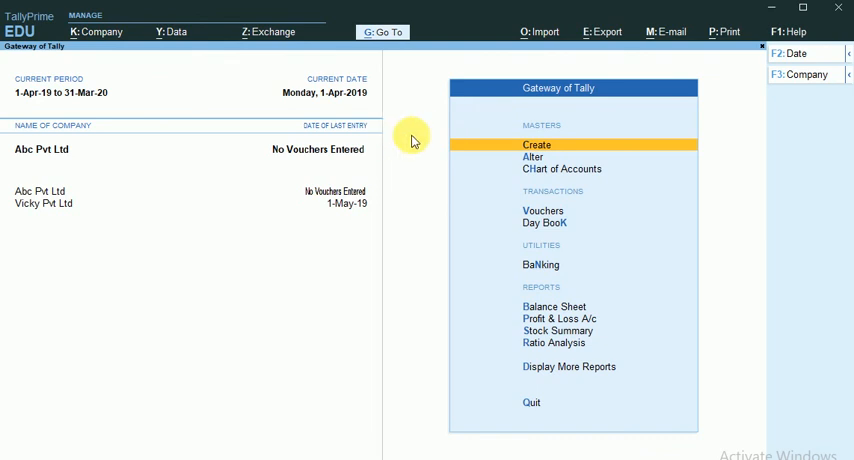
pyautogui.moveTo(395, 172)
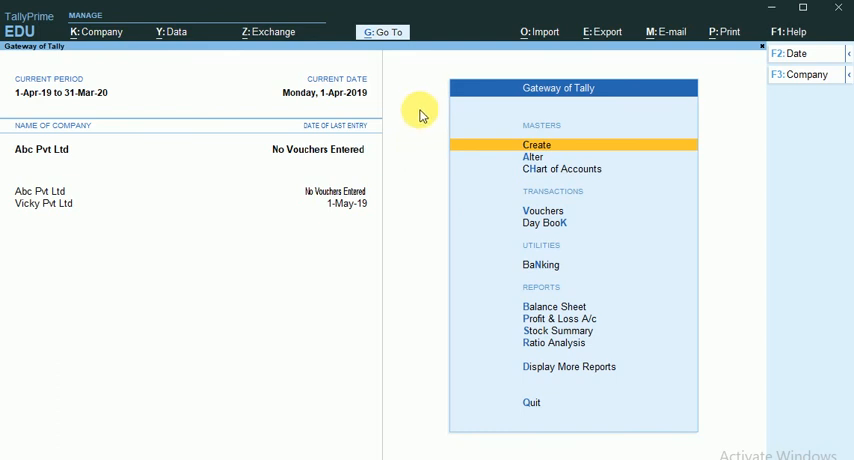
pyautogui.moveTo(397, 133)
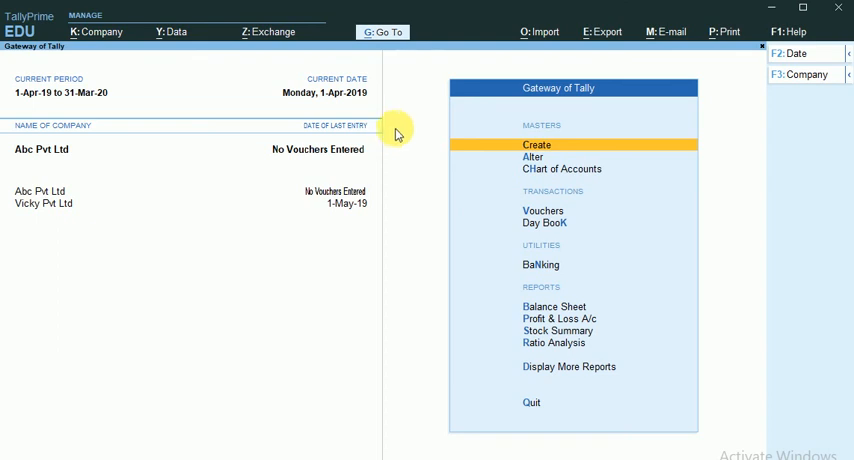
pyautogui.moveTo(293, 151)
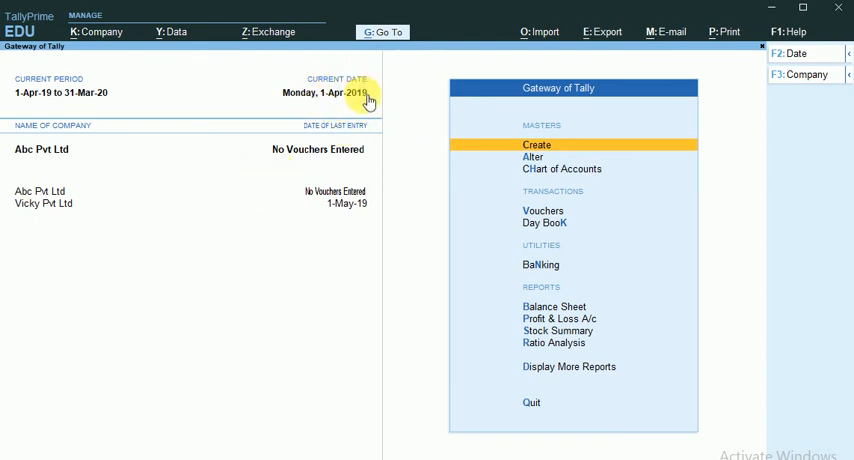
pyautogui.moveTo(358, 110)
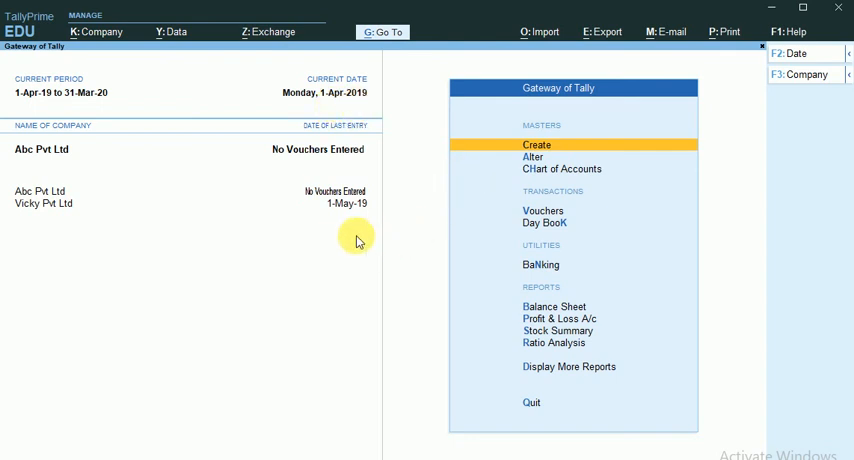
pyautogui.moveTo(256, 301)
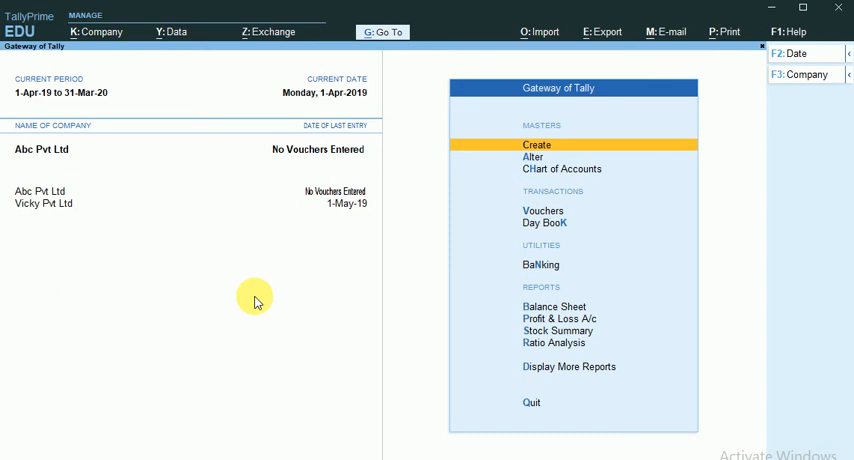
pyautogui.moveTo(278, 297)
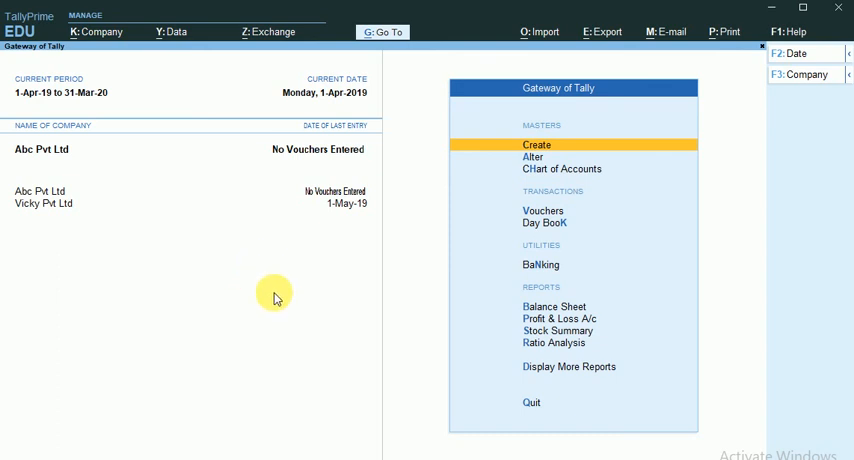
pyautogui.moveTo(370, 252)
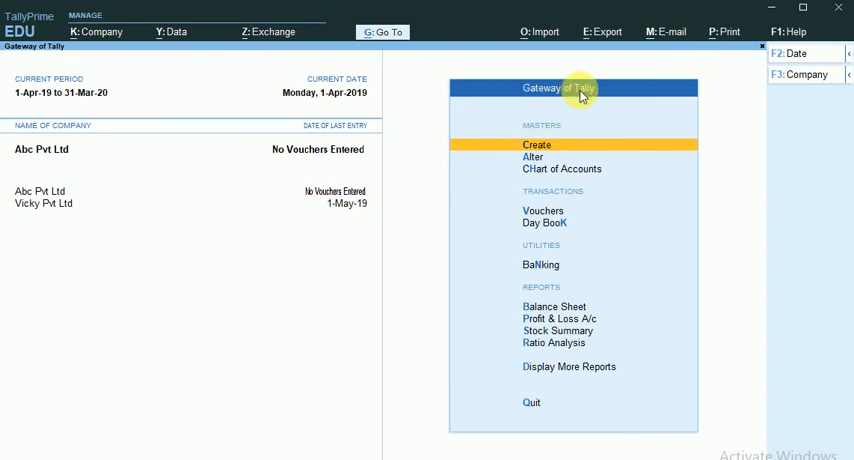
pyautogui.moveTo(535, 127)
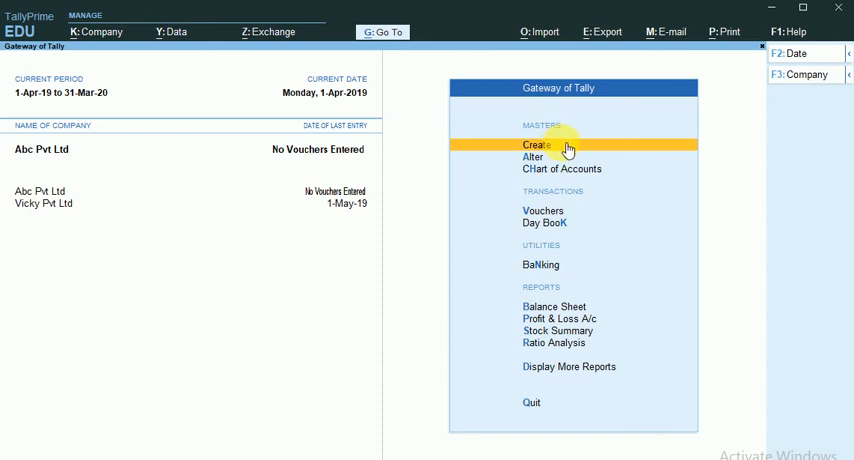
pyautogui.moveTo(546, 145)
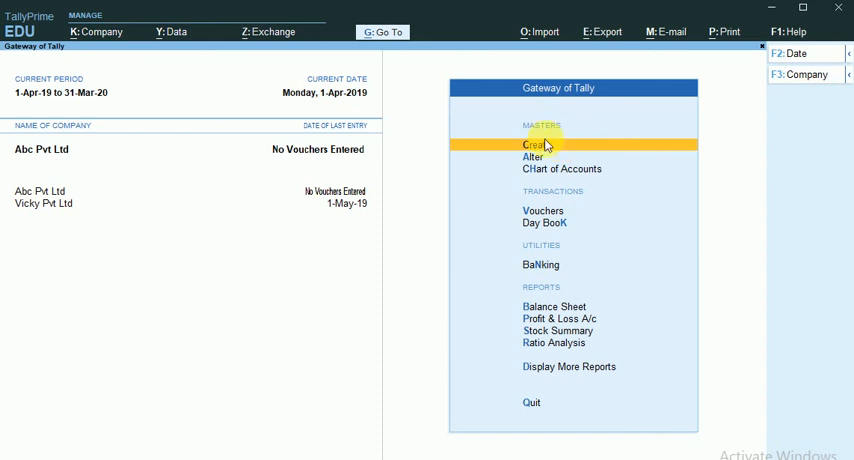
pyautogui.click(533, 144)
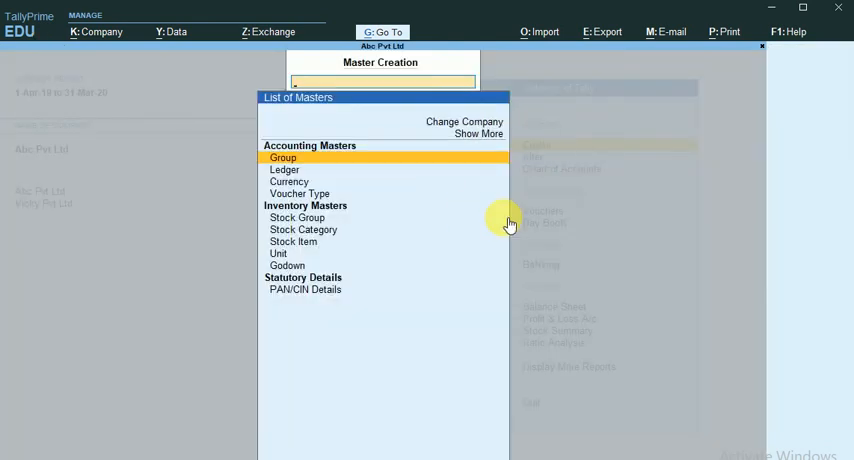
# Choose Ledger in the List of Masters to open Ledger Creation
pyautogui.press('Down')
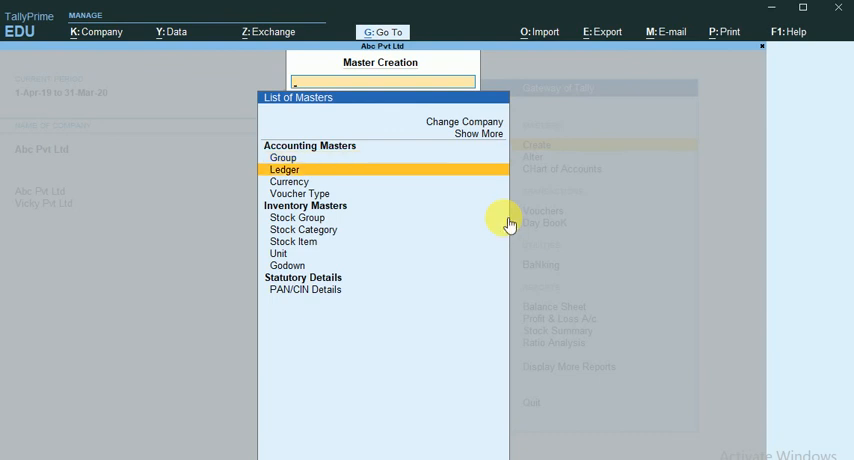
pyautogui.click(286, 168)
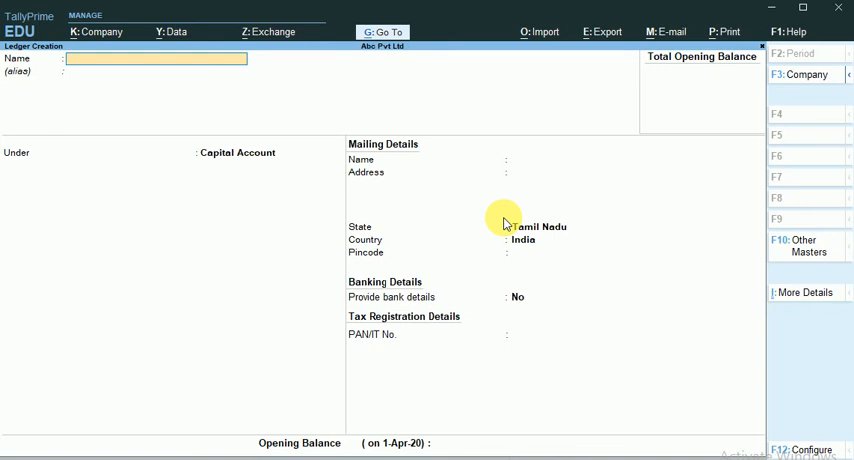
# Create the Capital ledger under Capital Account and Vendor under Sundry Creditors
pyautogui.write('Capital')
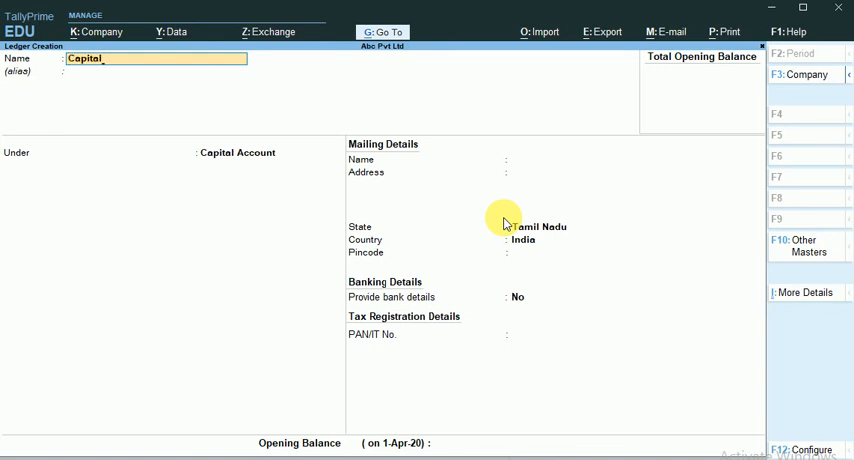
pyautogui.click(238, 152)
pyautogui.write('Capital')
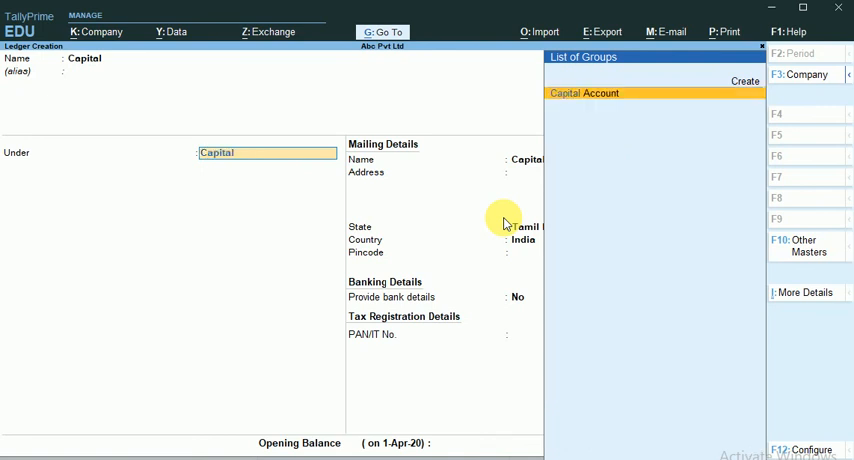
pyautogui.click(584, 92)
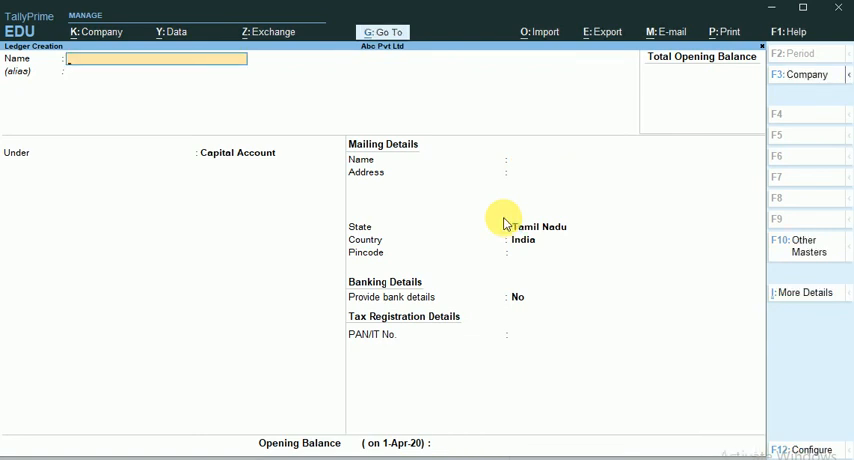
pyautogui.write('Vendor')
pyautogui.click(268, 152)
pyautogui.write('Sun')
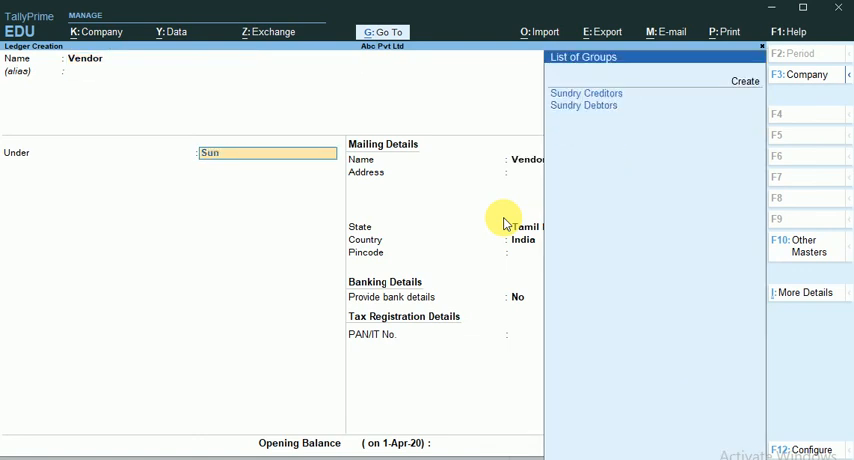
pyautogui.click(585, 92)
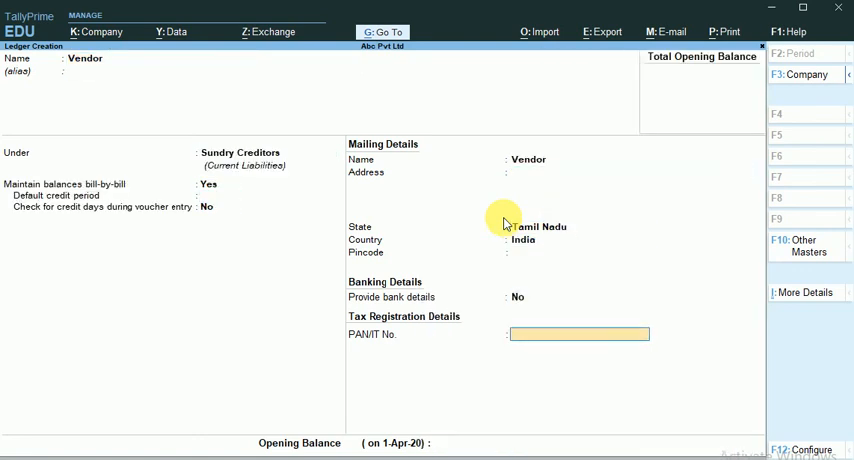
pyautogui.press('enter')
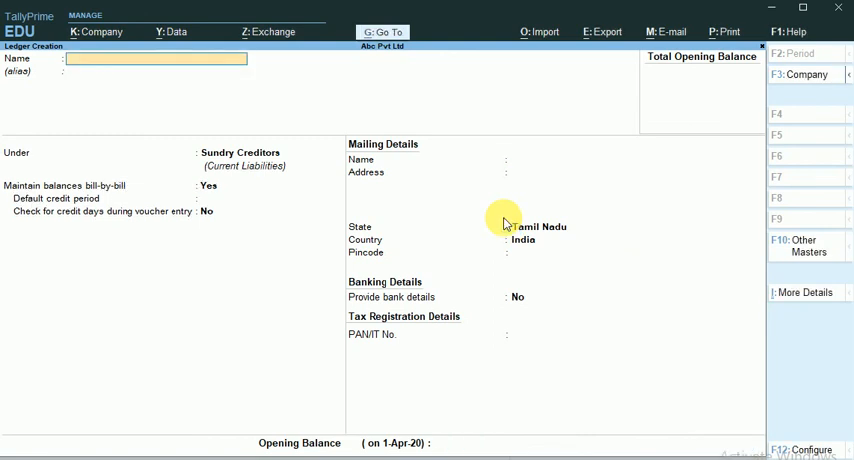
# Create Customer A/c under Sundry Debtors and begin naming the Purchase ledger
pyautogui.write('Customer')
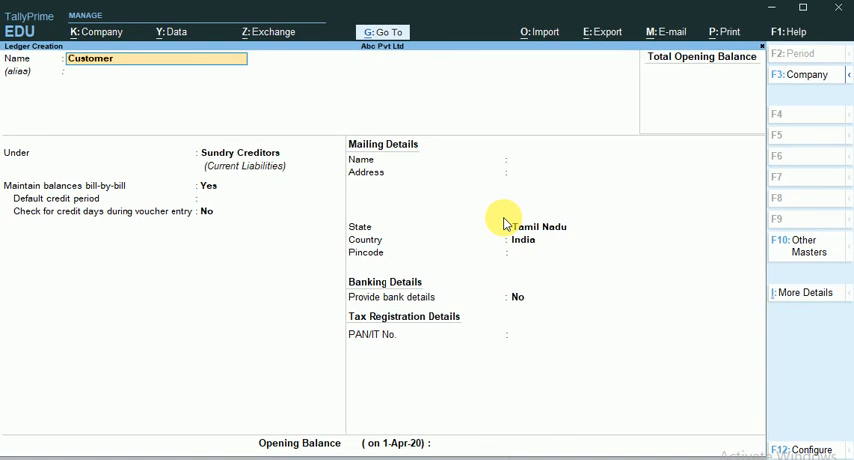
pyautogui.click(240, 152)
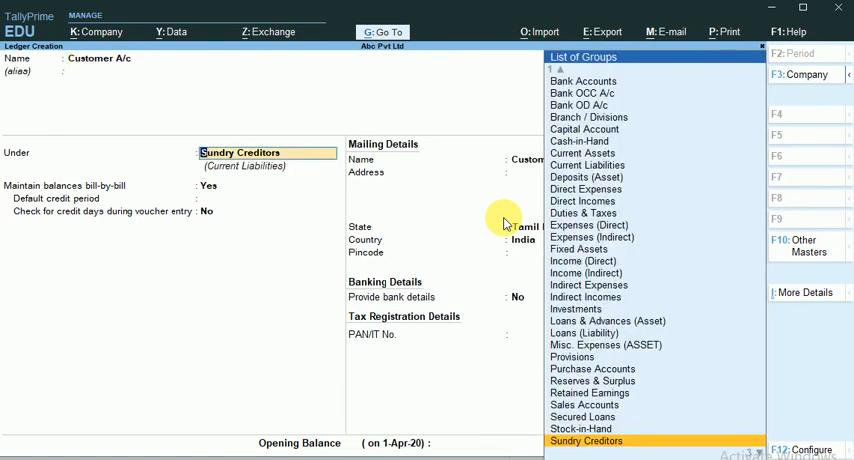
pyautogui.write('Sun')
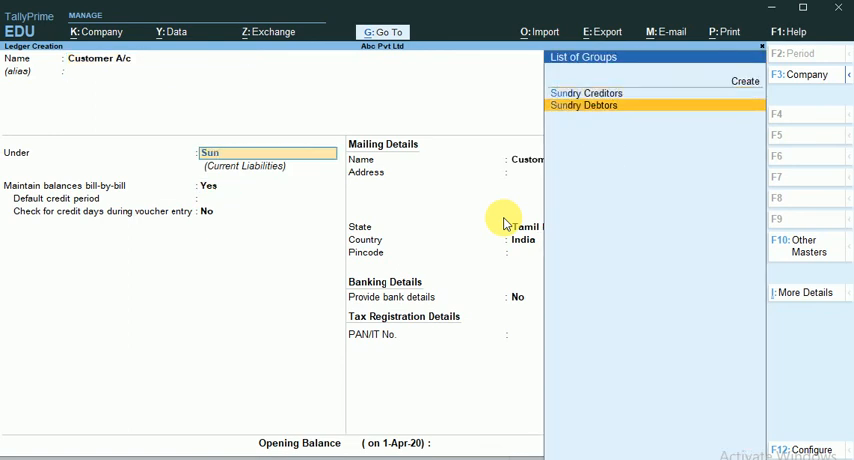
pyautogui.click(583, 105)
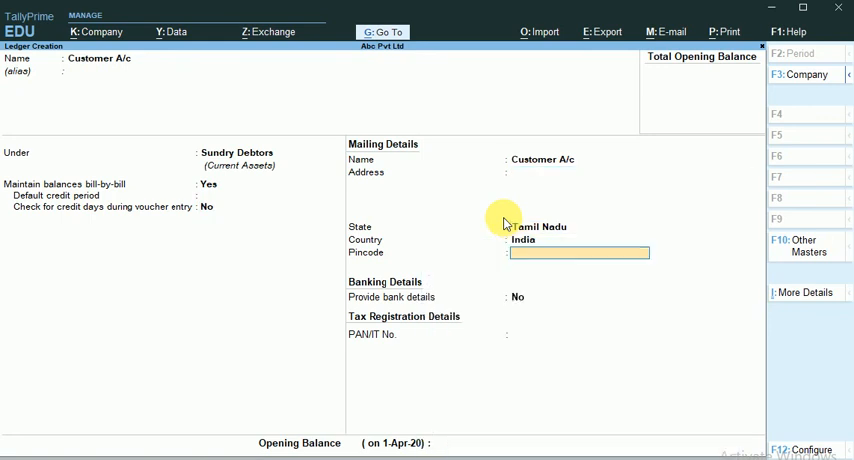
pyautogui.press('enter')
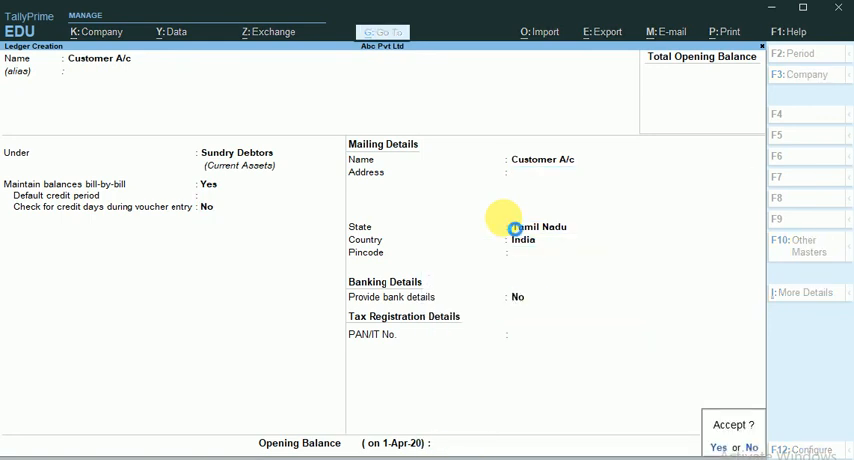
pyautogui.write('Pur')
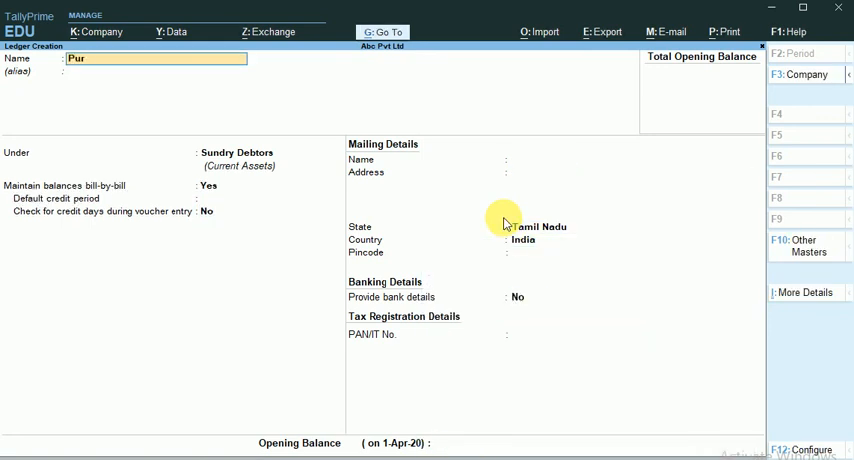
# File Purchase A/c, Sales A/c and Furniture A/c under Purchase Accounts, Sales Accounts, Fixed Assets
pyautogui.click(240, 152)
pyautogui.write('Purchase')
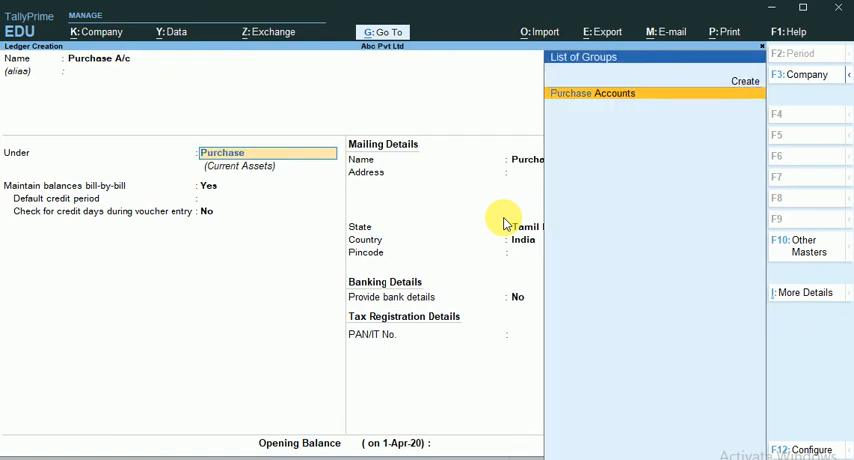
pyautogui.click(594, 93)
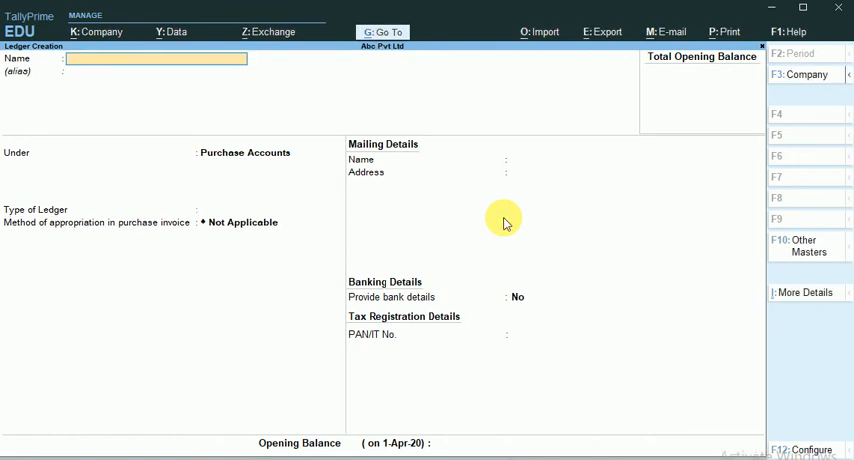
pyautogui.write('Sales A/c')
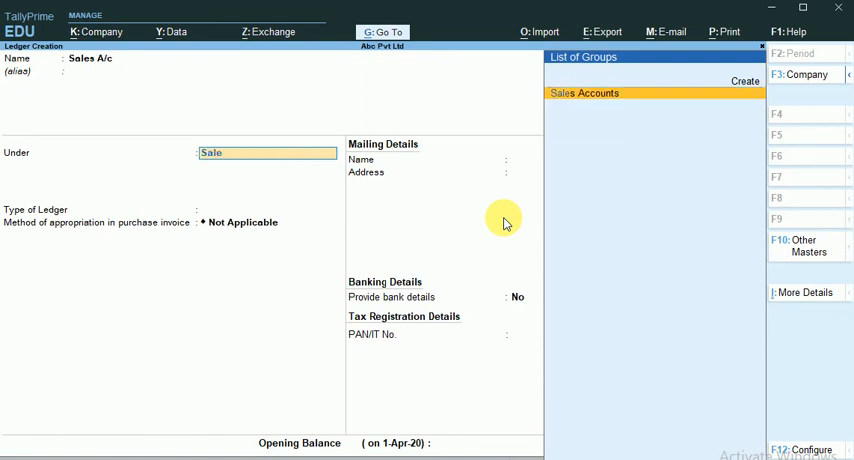
pyautogui.click(584, 92)
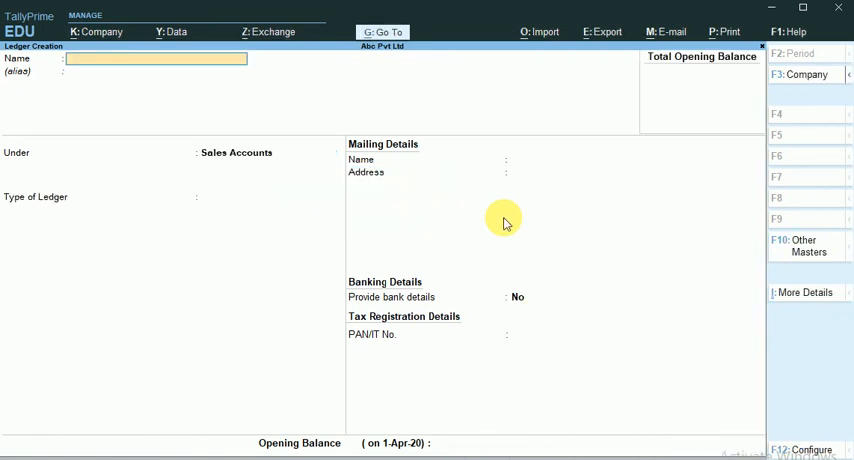
pyautogui.write('Furniture A/c')
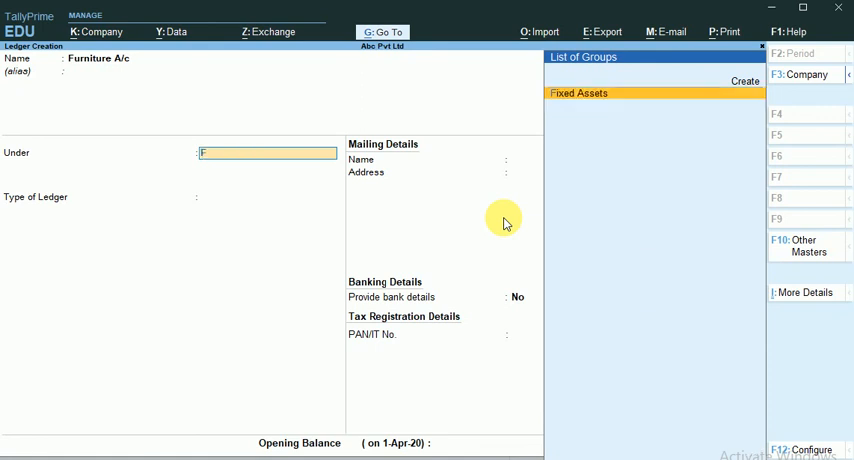
pyautogui.write('Fixed Assets')
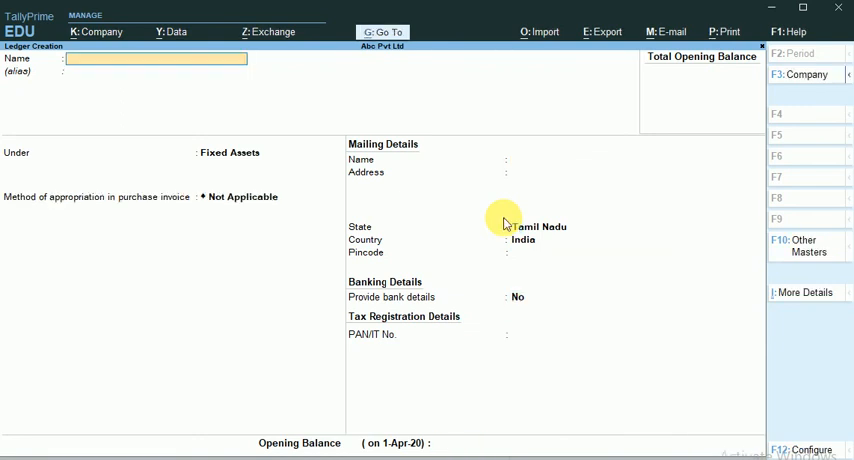
# Create Sbi Bank A/c under Bank Accounts and return to the Gateway of Tally
pyautogui.write('Sbi')
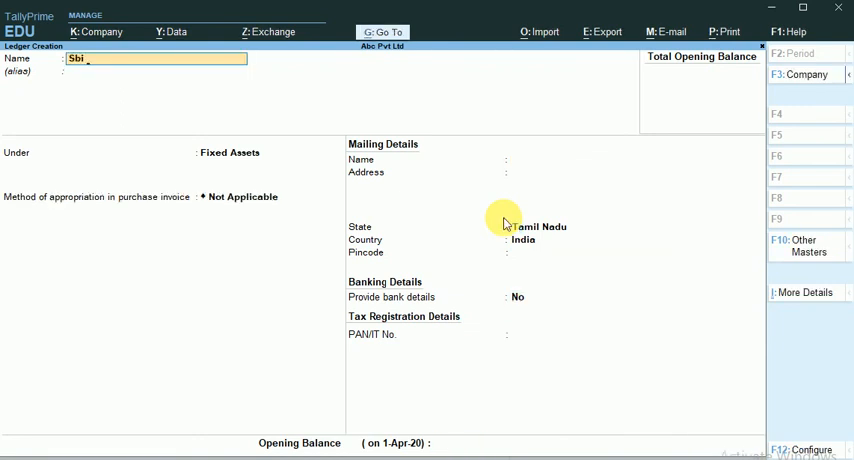
pyautogui.write('b')
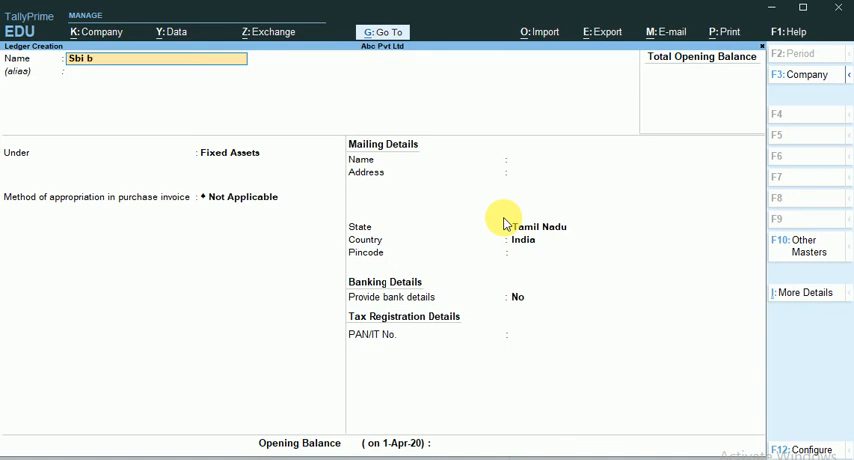
pyautogui.write('Sbi Bank A/c')
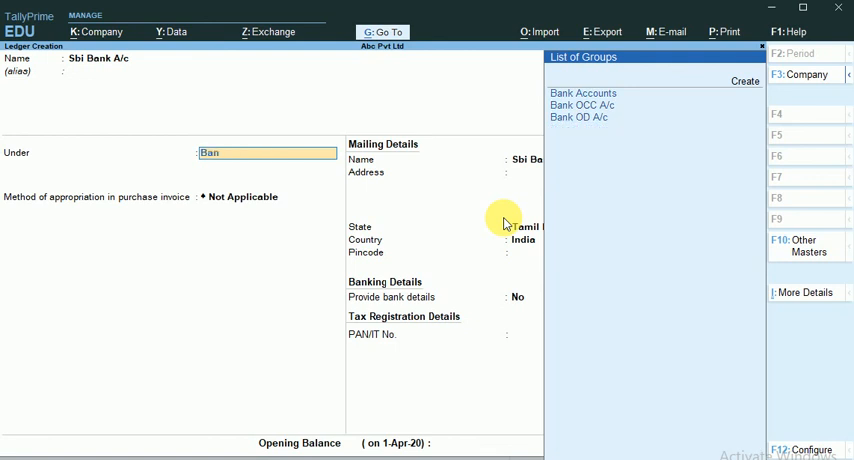
pyautogui.click(583, 92)
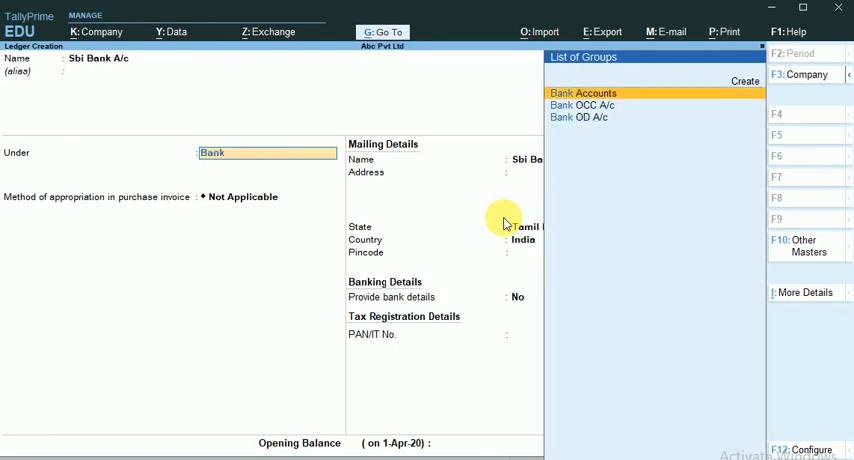
pyautogui.click(598, 90)
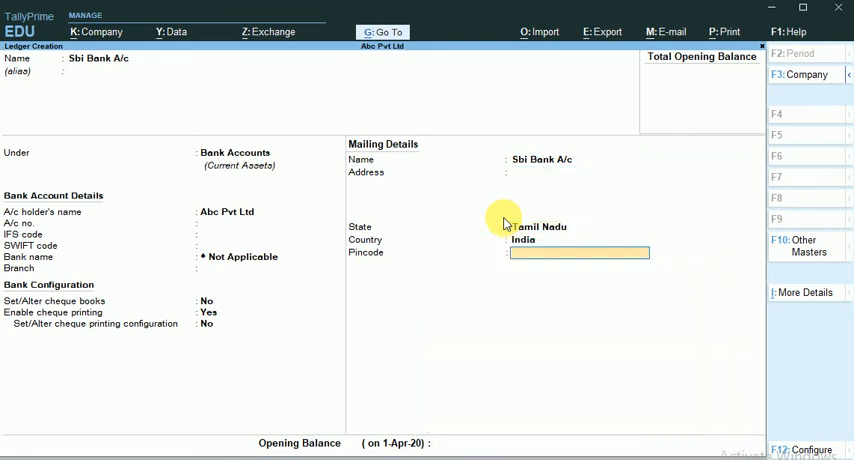
pyautogui.press('Enter')
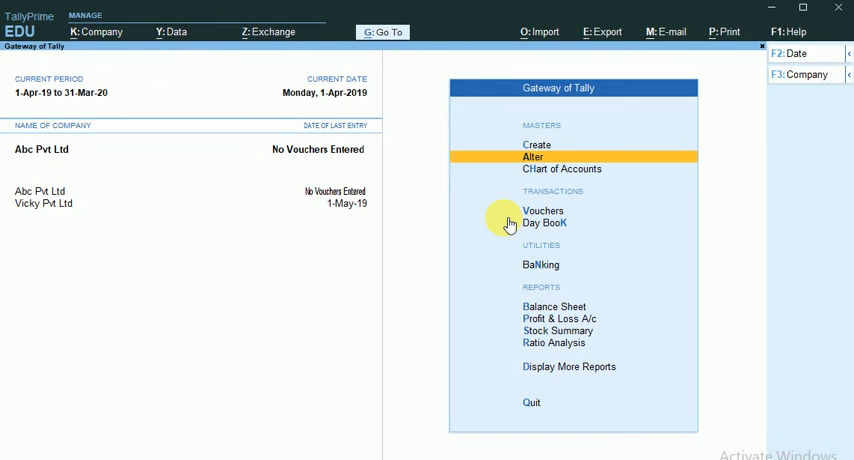
# Choose Alter, then Ledger, to display Abc Pvt Ltd's List of Ledgers
pyautogui.click(532, 157)
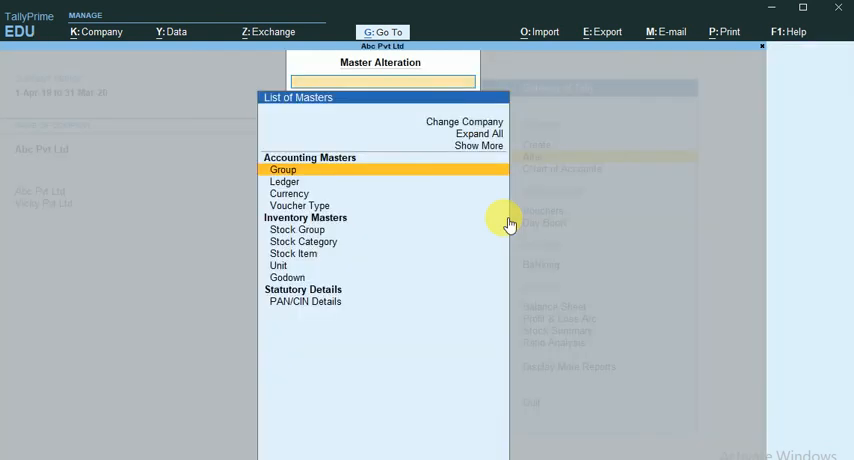
pyautogui.click(285, 181)
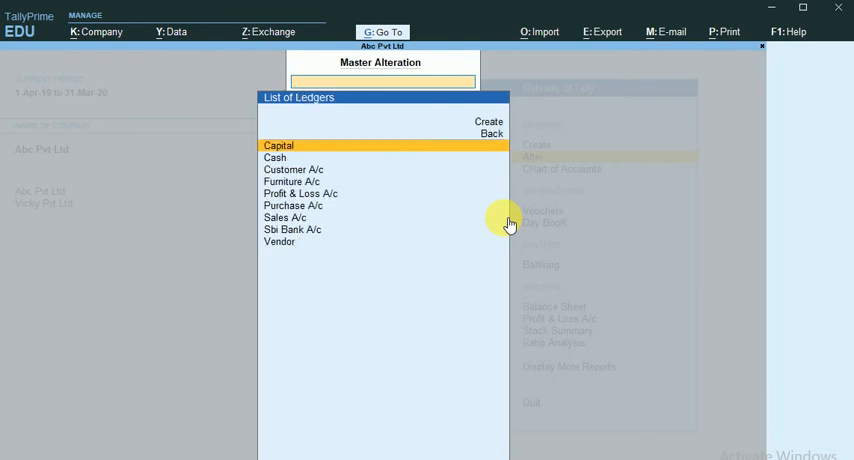
pyautogui.moveTo(360, 227)
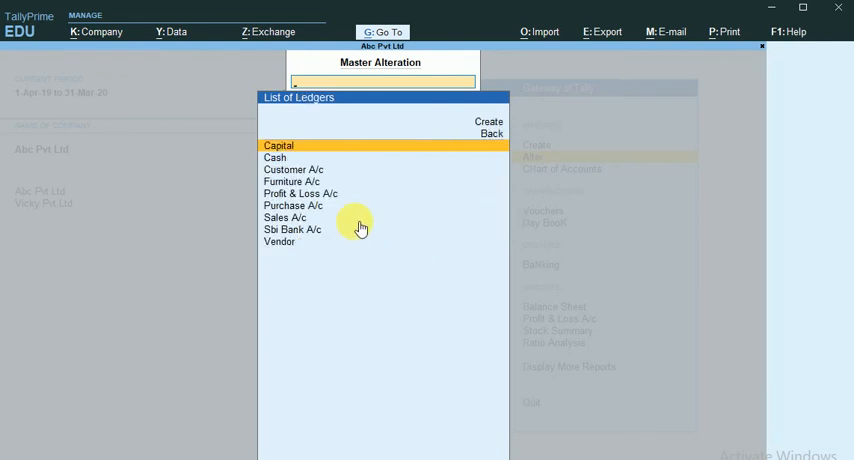
pyautogui.moveTo(307, 307)
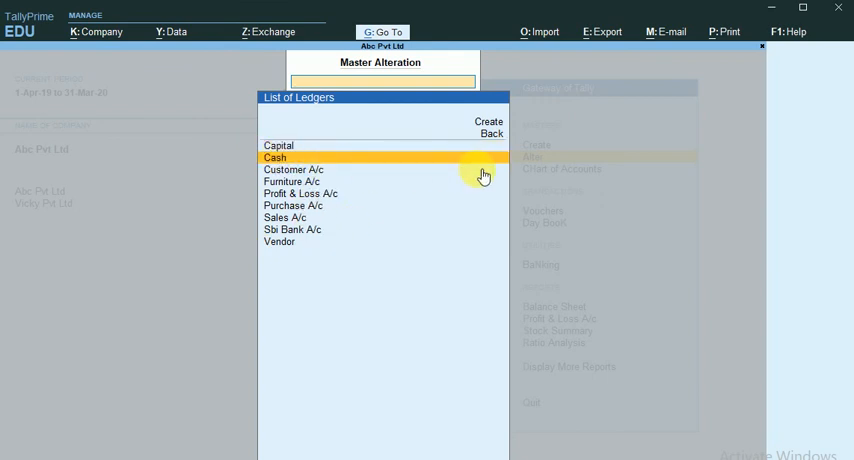
pyautogui.moveTo(427, 176)
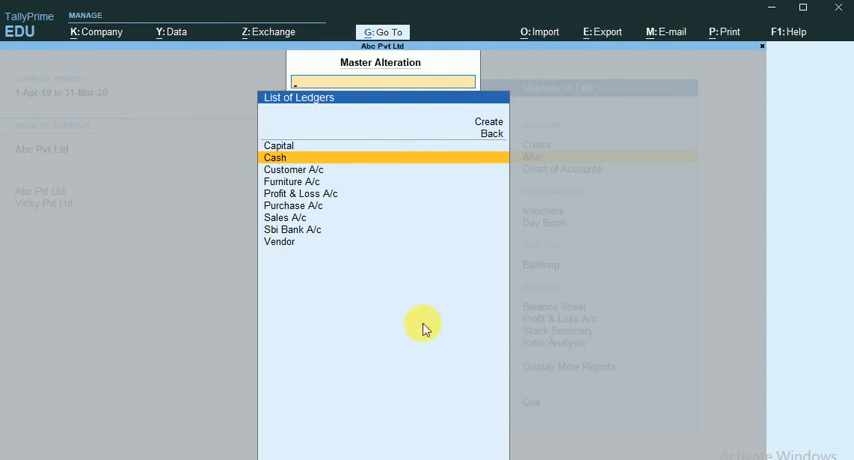
pyautogui.moveTo(365, 332)
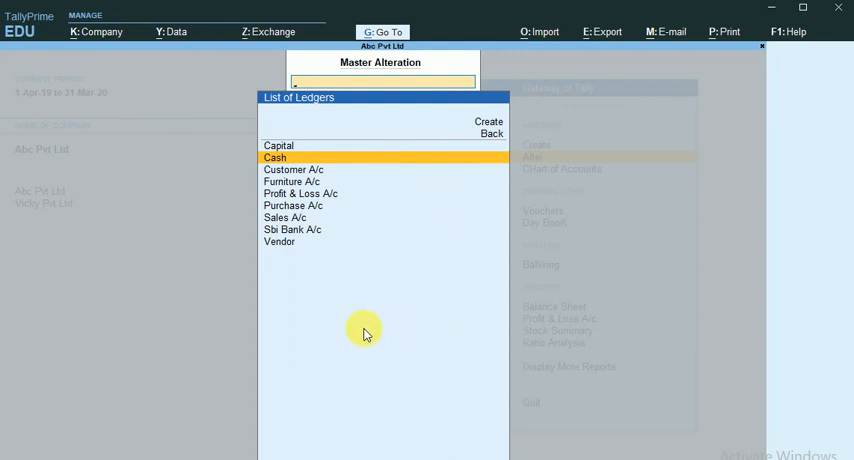